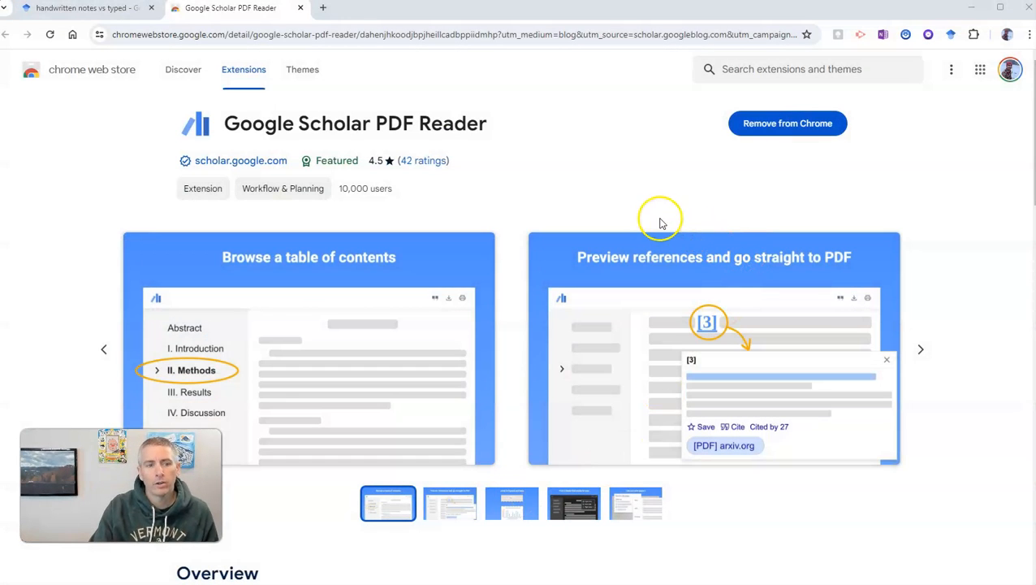
{"action": "mouse_move", "coordinate": [634, 219]}
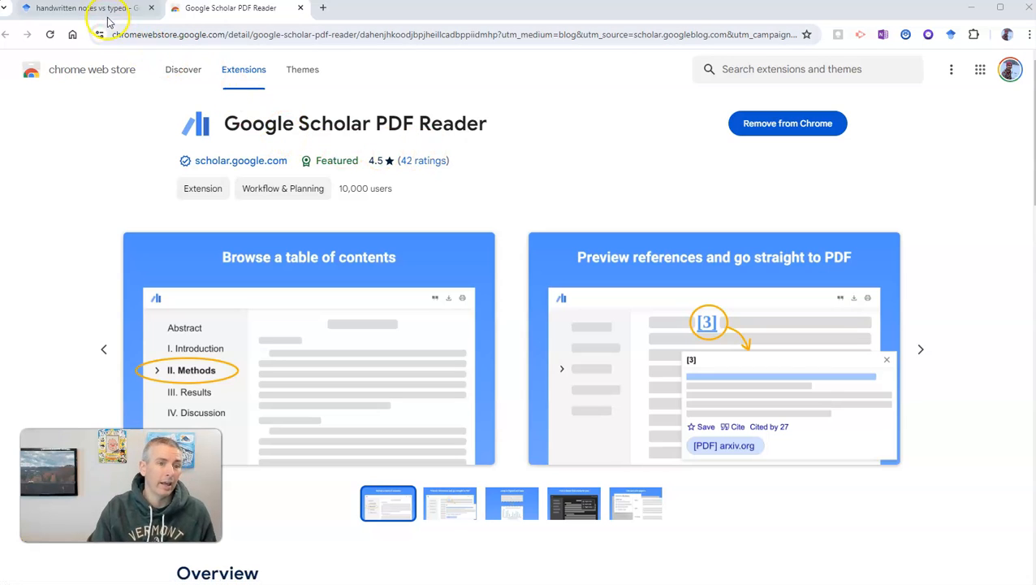
From the handwritten-vs-typed-notes results, load the claremont.edu PDF of the third result.
{"action": "left_click", "coordinate": [81, 7]}
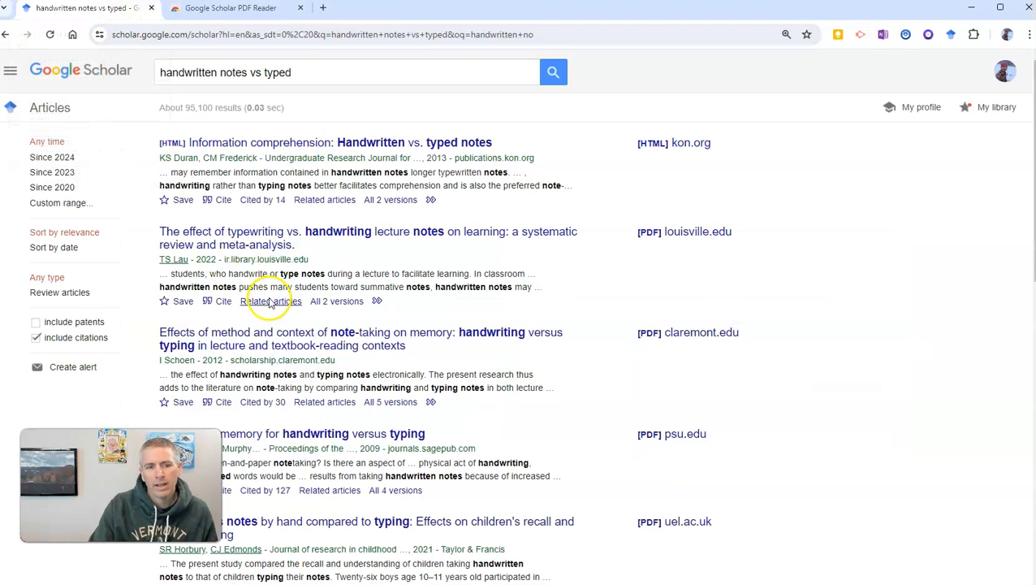
{"action": "mouse_move", "coordinate": [719, 341]}
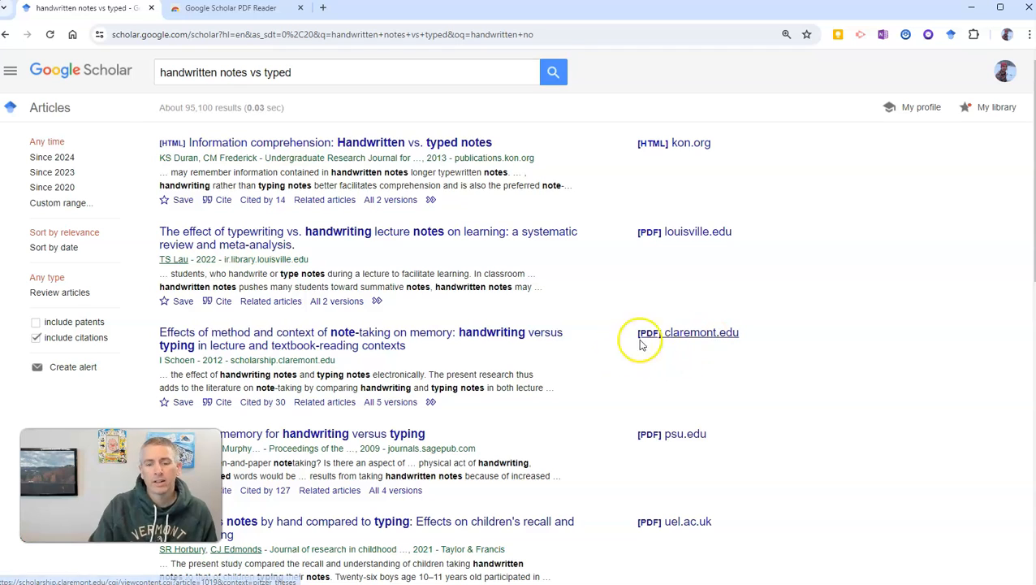
{"action": "mouse_move", "coordinate": [705, 336]}
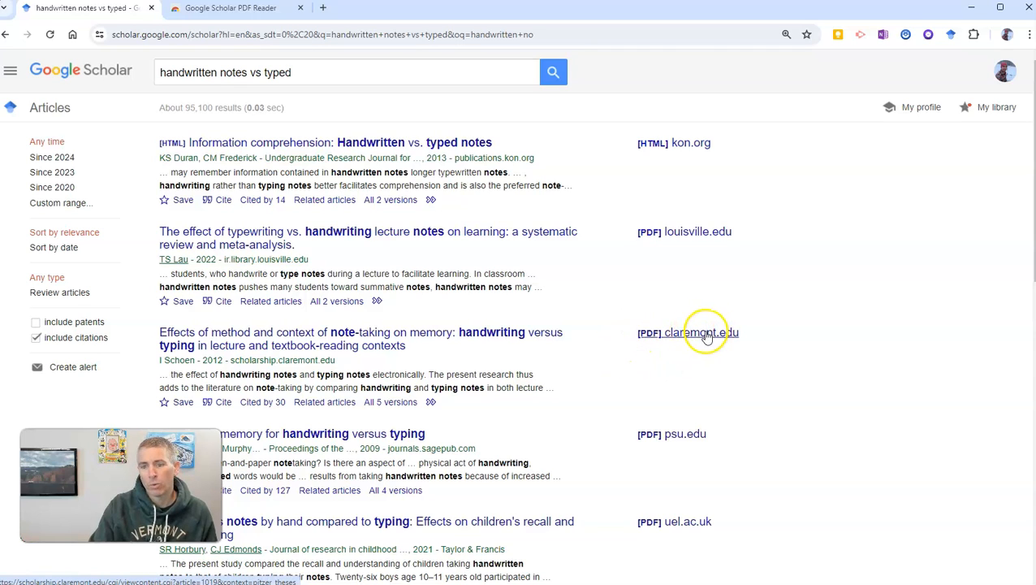
{"action": "mouse_move", "coordinate": [702, 297]}
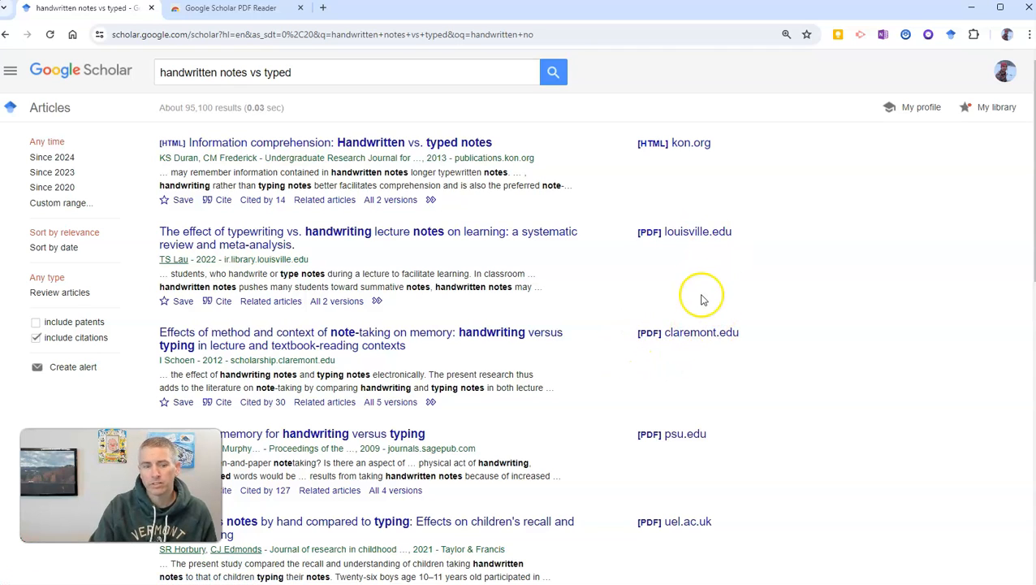
{"action": "mouse_move", "coordinate": [416, 340]}
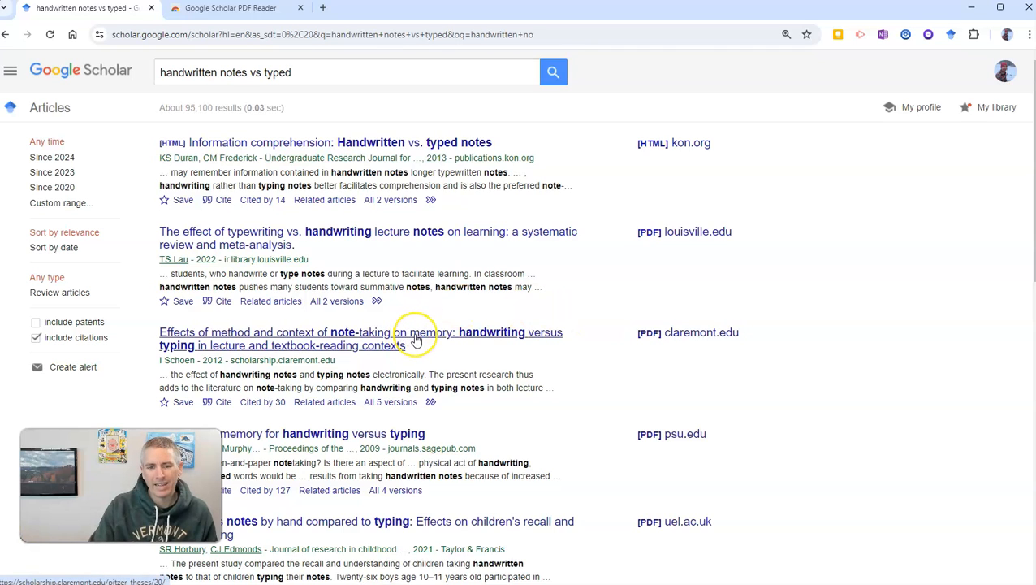
{"action": "mouse_move", "coordinate": [656, 347]}
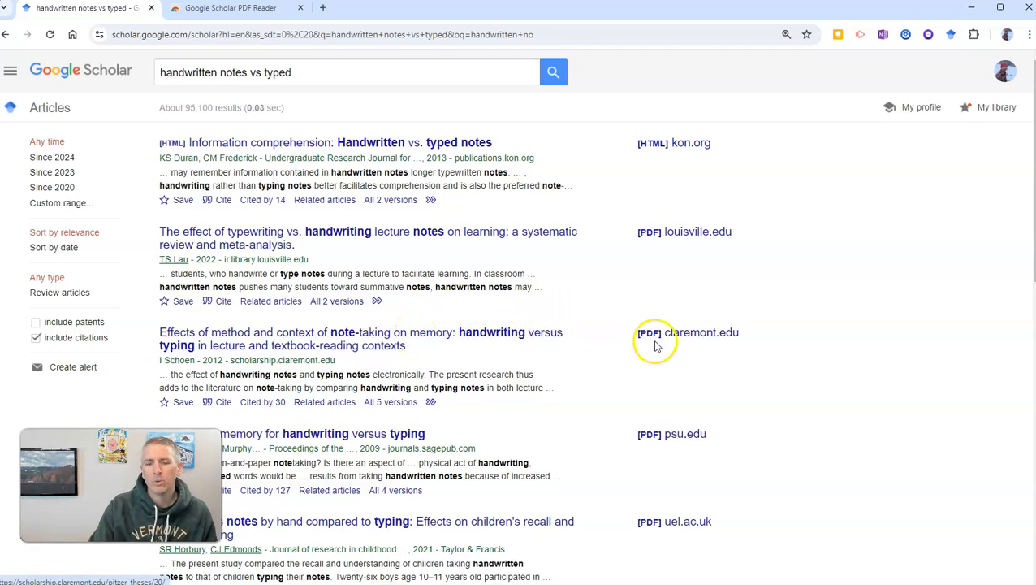
{"action": "mouse_move", "coordinate": [679, 341]}
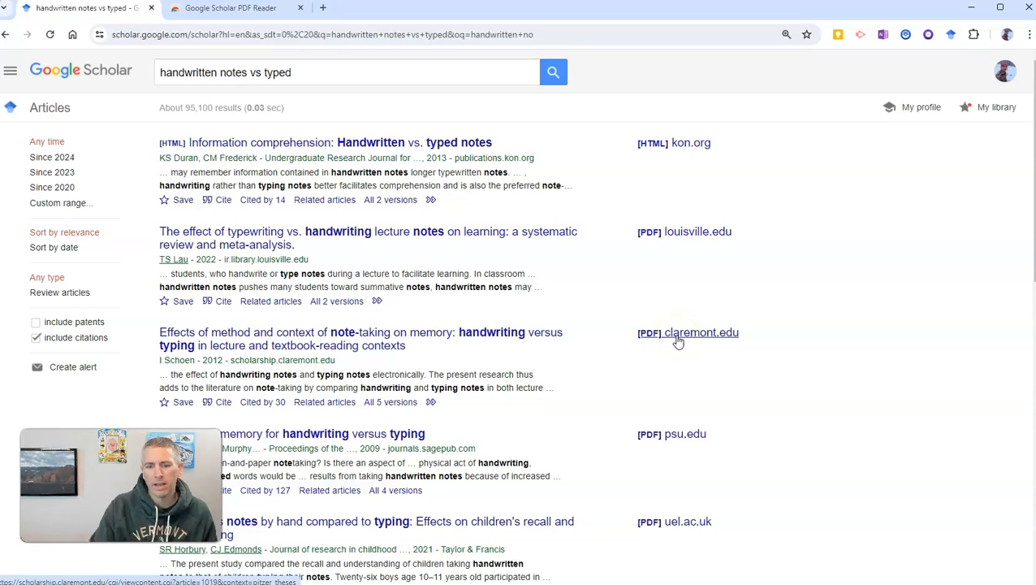
{"action": "left_click", "coordinate": [700, 333]}
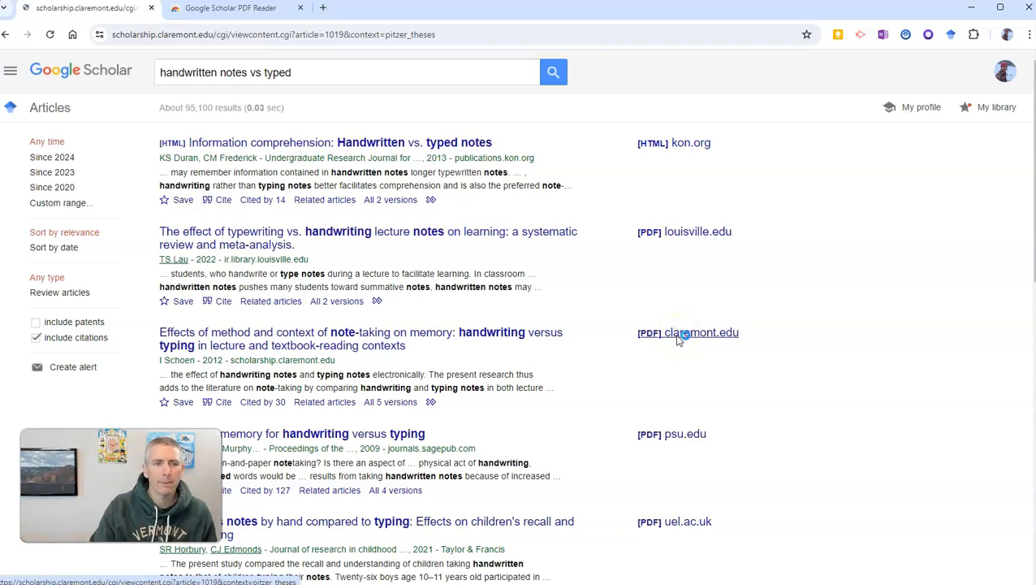
With the thesis loaded in the reader, jump via its outline to Writing tools on page 13.
{"action": "left_click", "coordinate": [700, 331]}
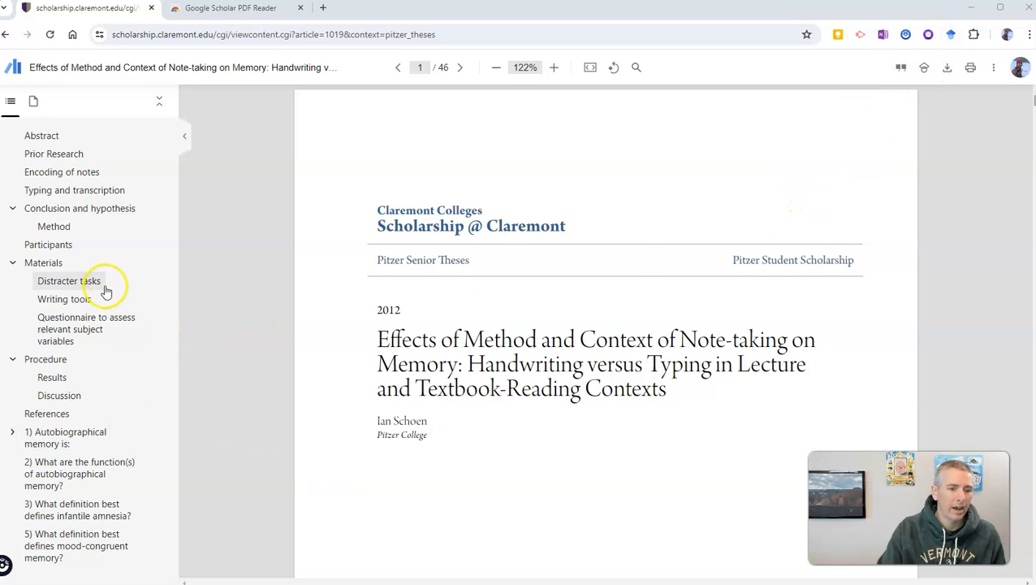
{"action": "mouse_move", "coordinate": [96, 419]}
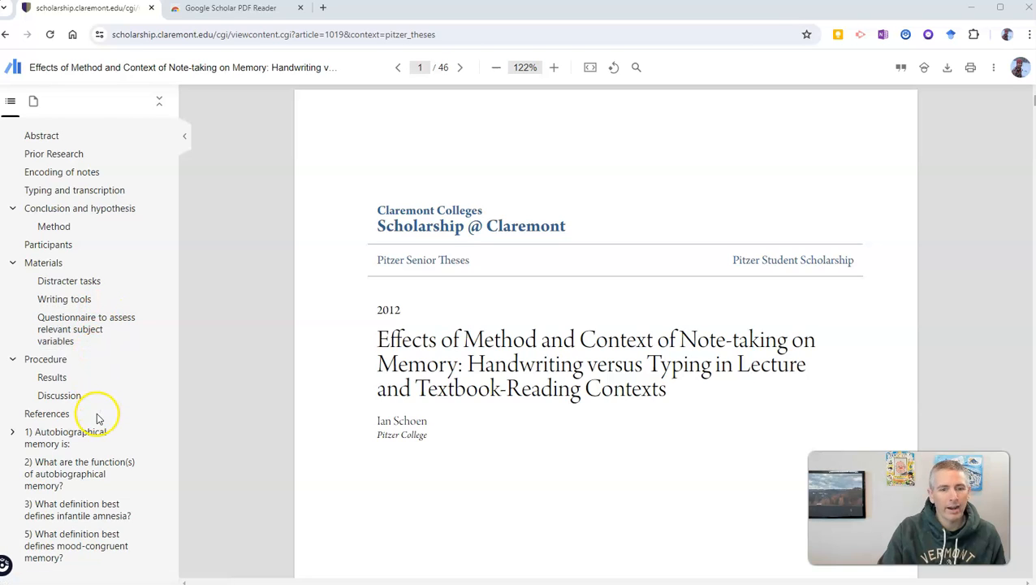
{"action": "mouse_move", "coordinate": [78, 367]}
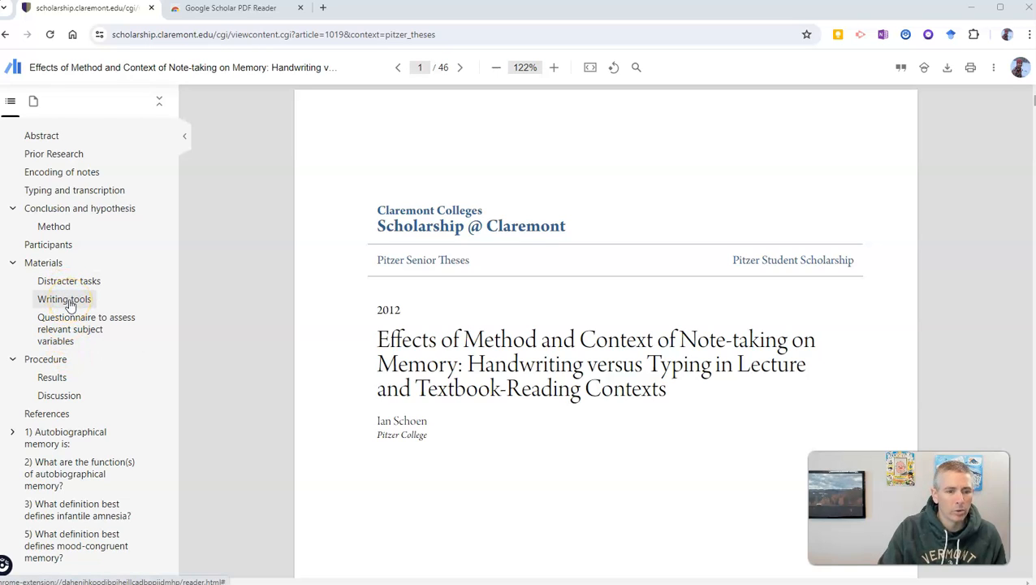
{"action": "left_click", "coordinate": [63, 299]}
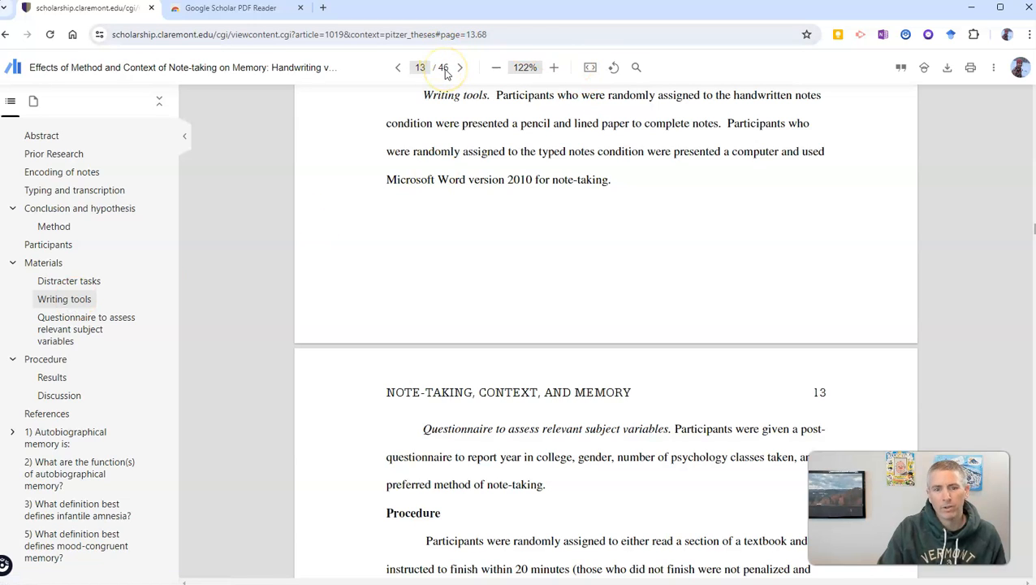
{"action": "mouse_move", "coordinate": [73, 316]}
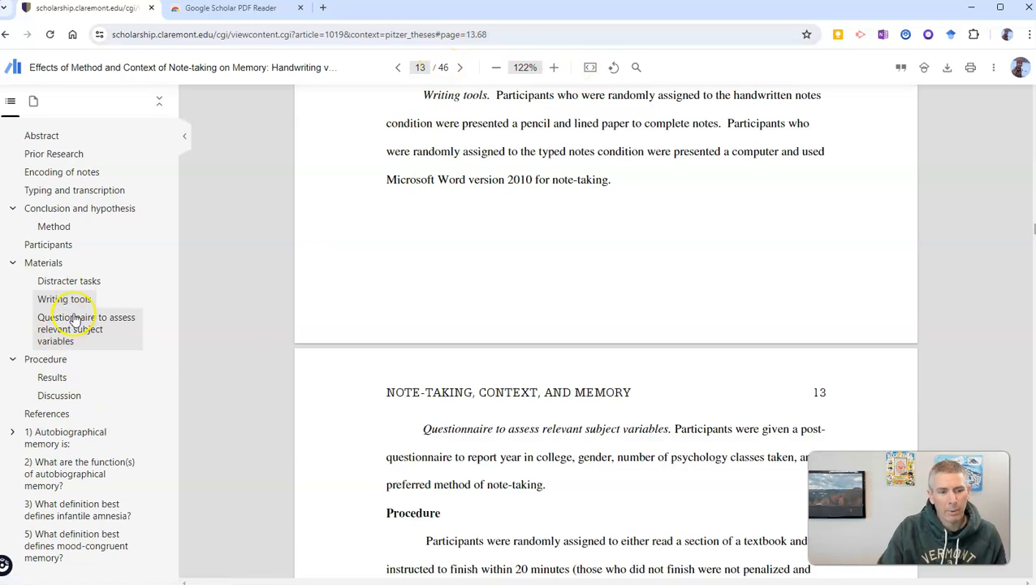
Jump through the subject-variables questionnaire entry to the Results section on page 14.
{"action": "left_click", "coordinate": [70, 328]}
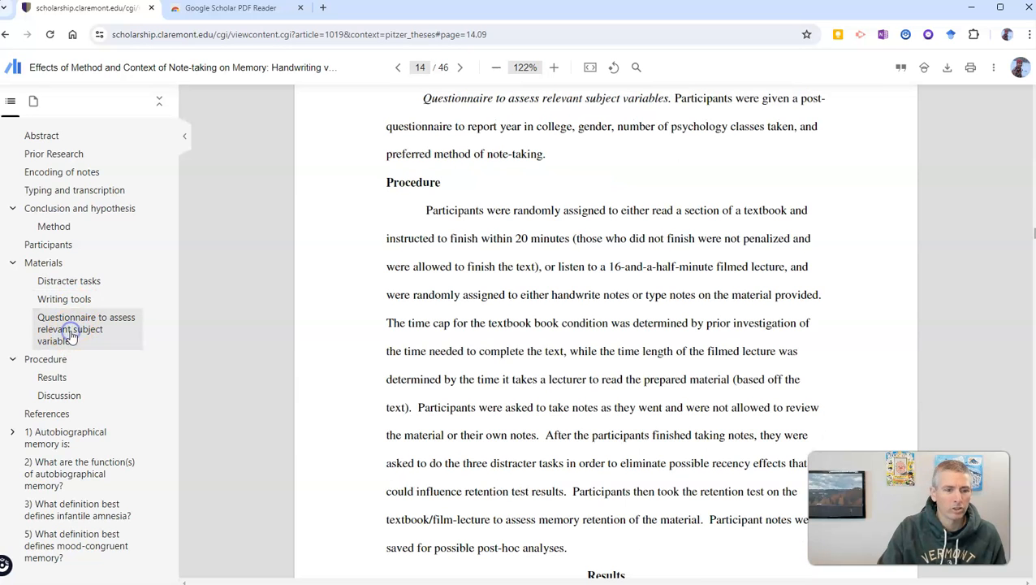
{"action": "left_click", "coordinate": [52, 377]}
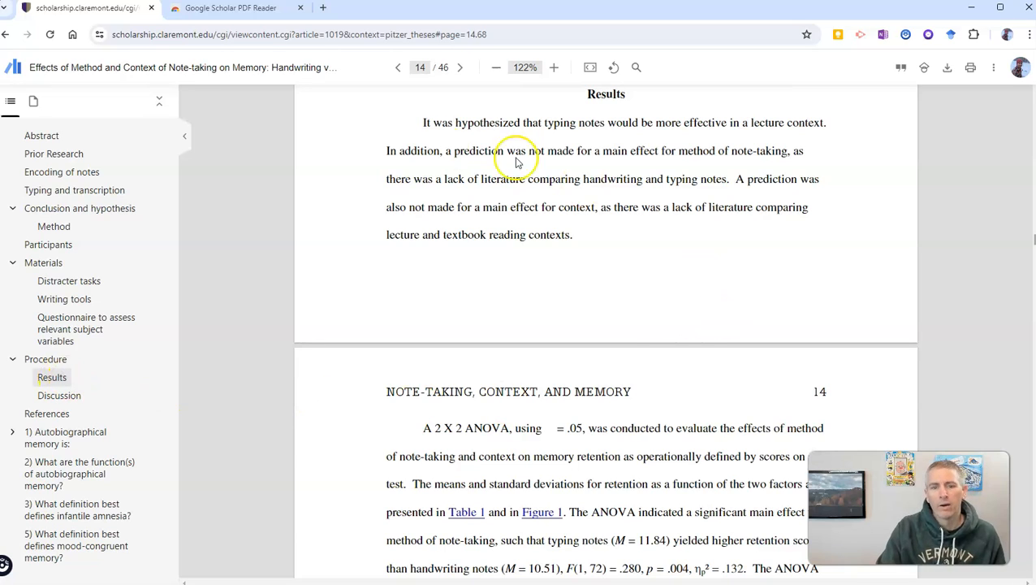
{"action": "mouse_move", "coordinate": [425, 121]}
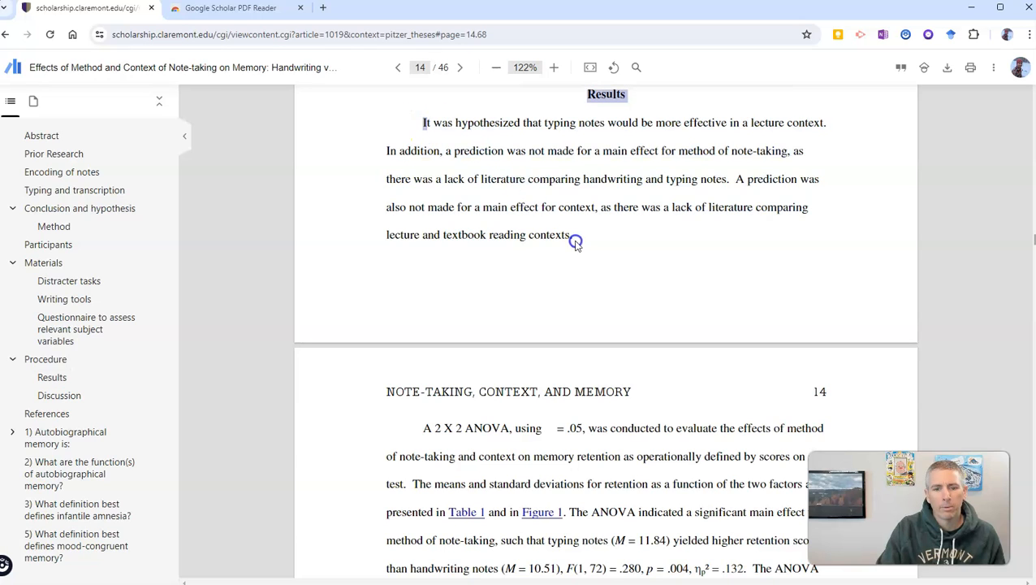
{"action": "left_click_drag", "start_coordinate": [423, 121], "coordinate": [572, 234]}
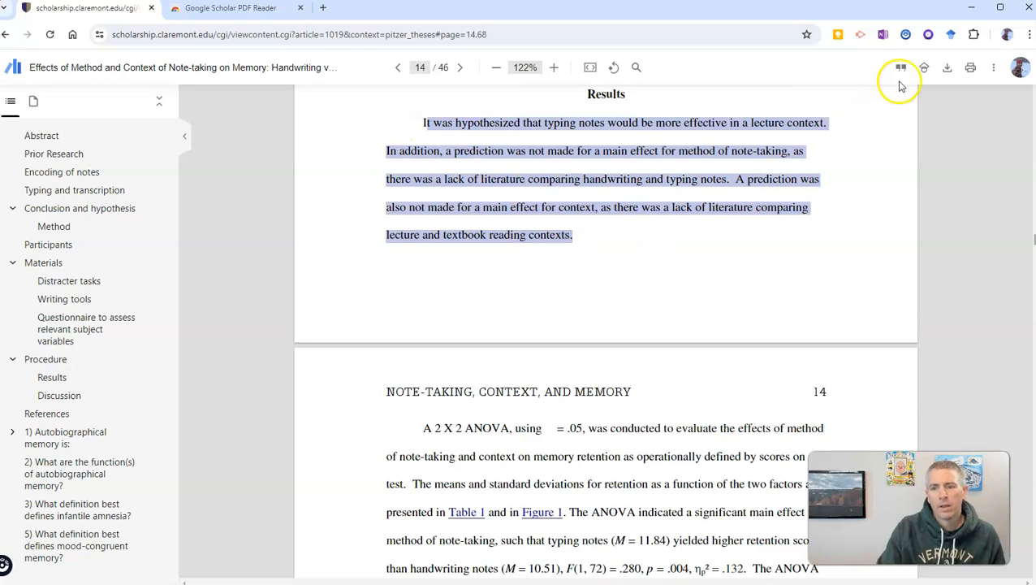
{"action": "left_click", "coordinate": [898, 68]}
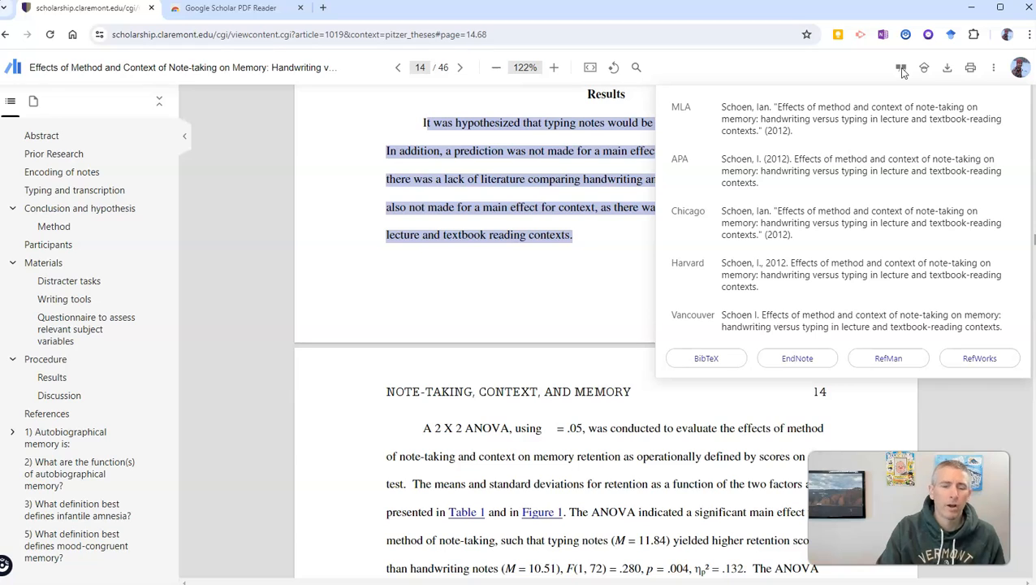
{"action": "mouse_move", "coordinate": [922, 68]}
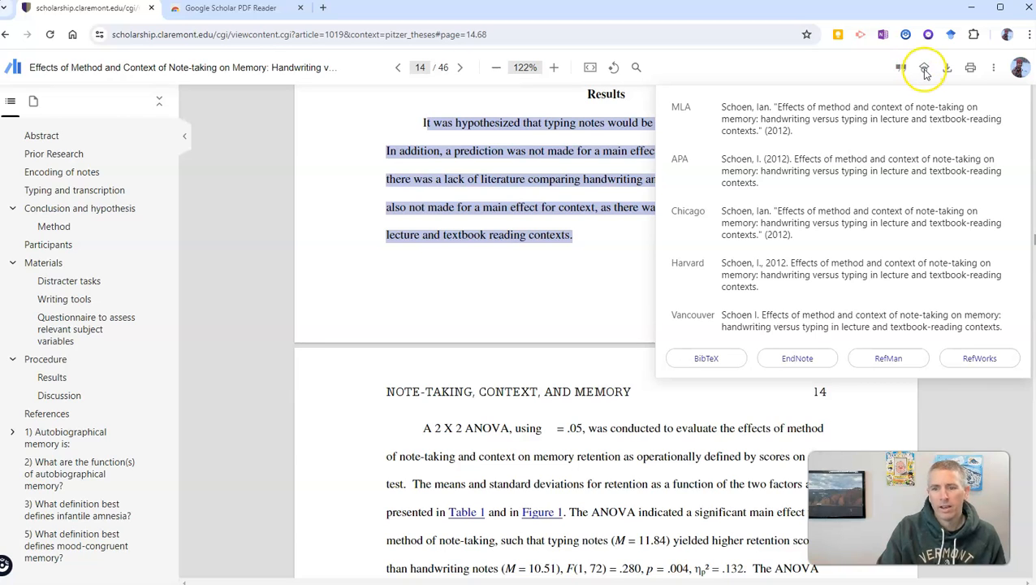
{"action": "left_click", "coordinate": [922, 68]}
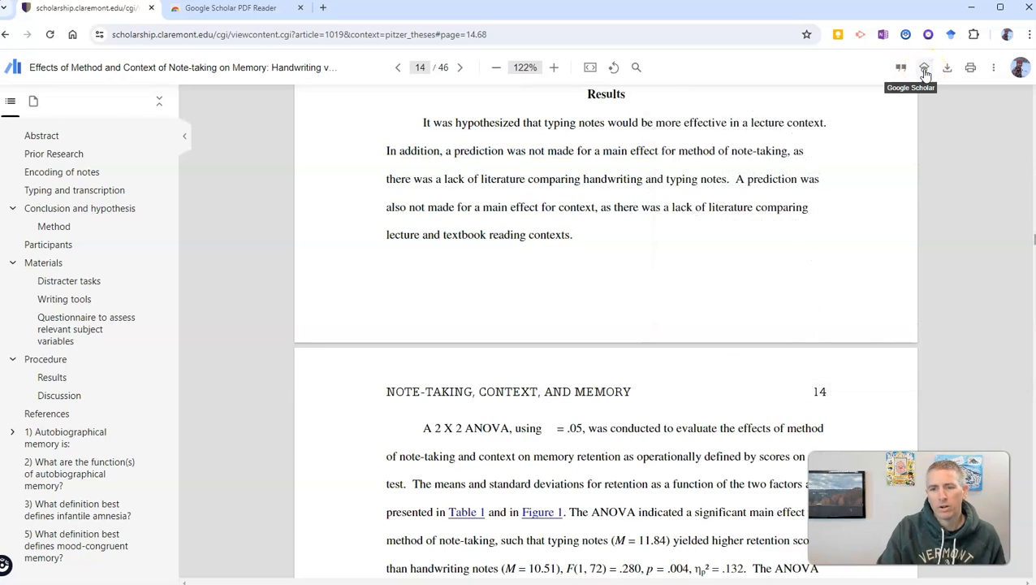
Show the Scholar menu listing cited by 50, related articles, all 5 versions and library saving.
{"action": "left_click", "coordinate": [921, 68]}
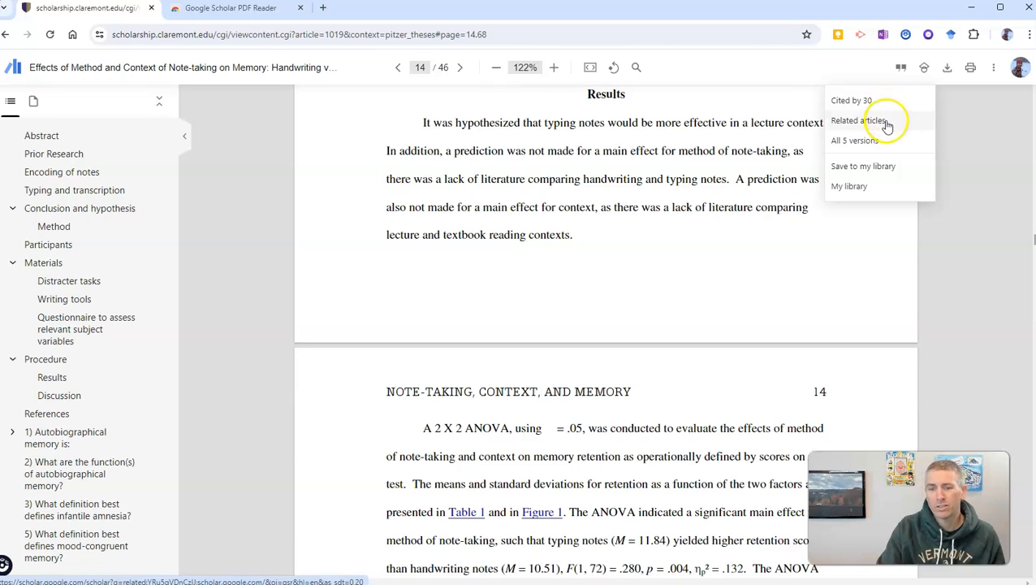
{"action": "mouse_move", "coordinate": [878, 190]}
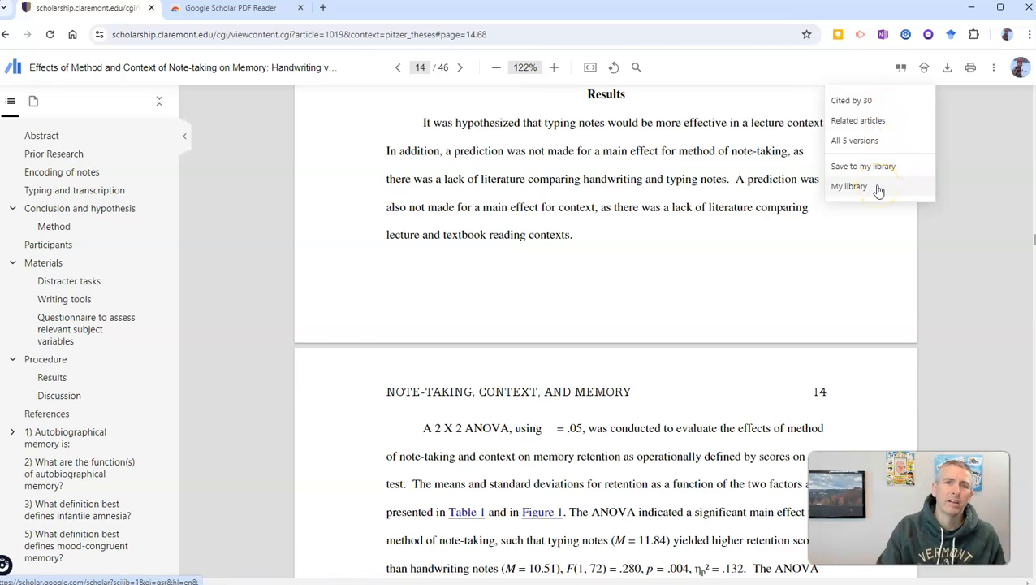
{"action": "mouse_move", "coordinate": [954, 260]}
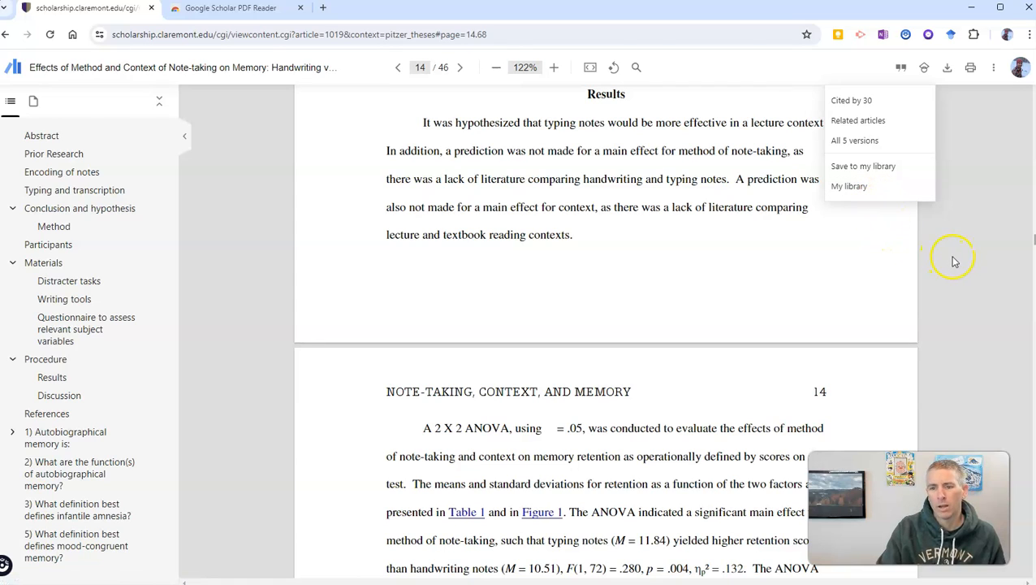